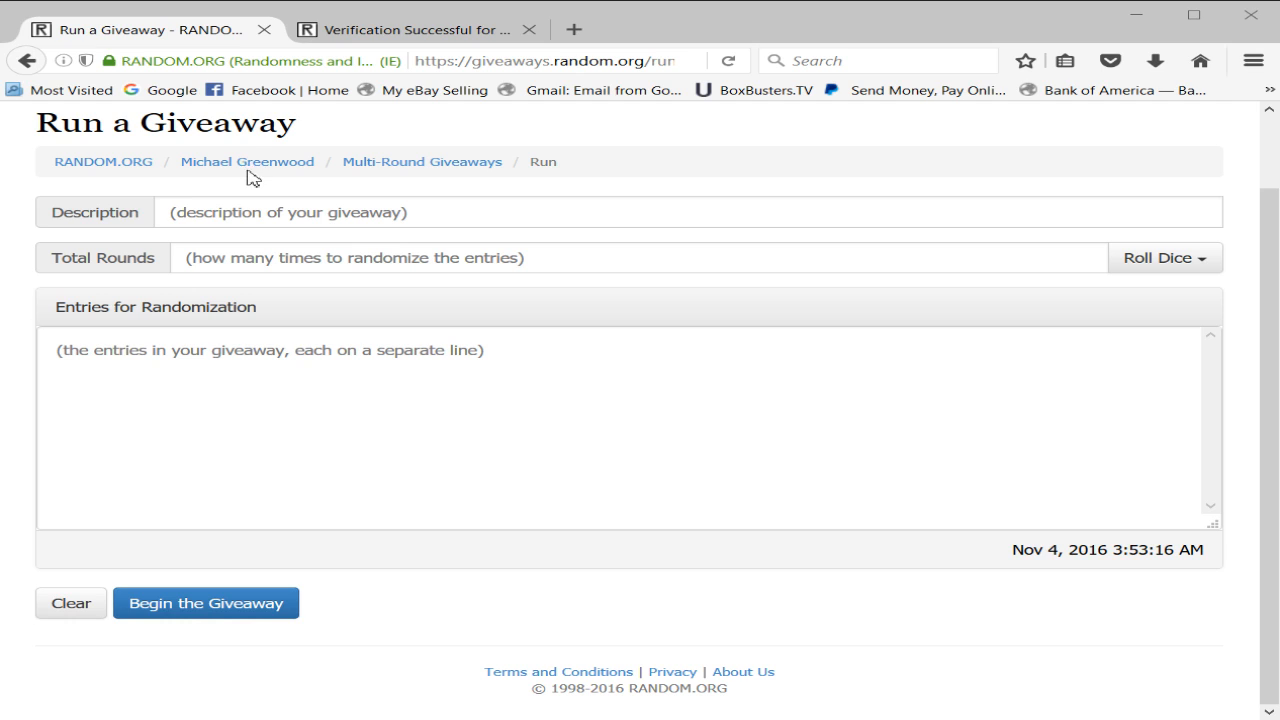
# Step: Enter 'Miller/Elliot Dual Prizm' as the giveaway description
pyautogui.click(246, 212)
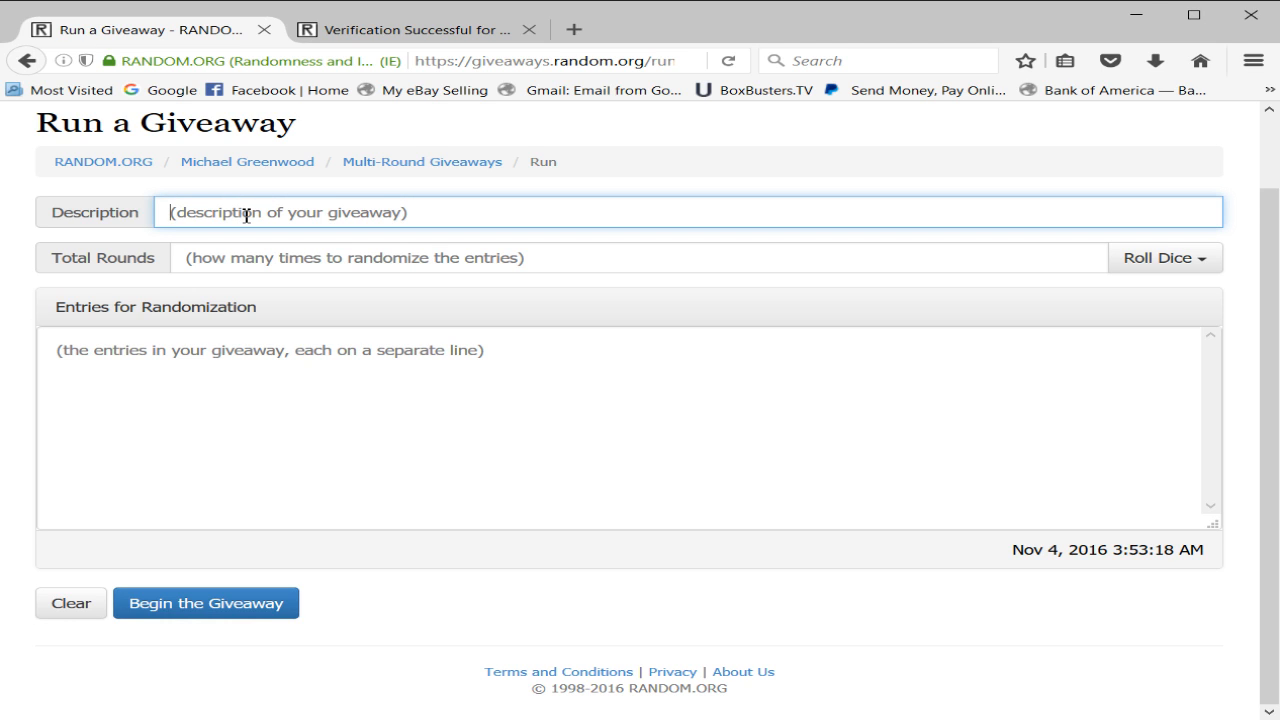
pyautogui.write('Miller/')
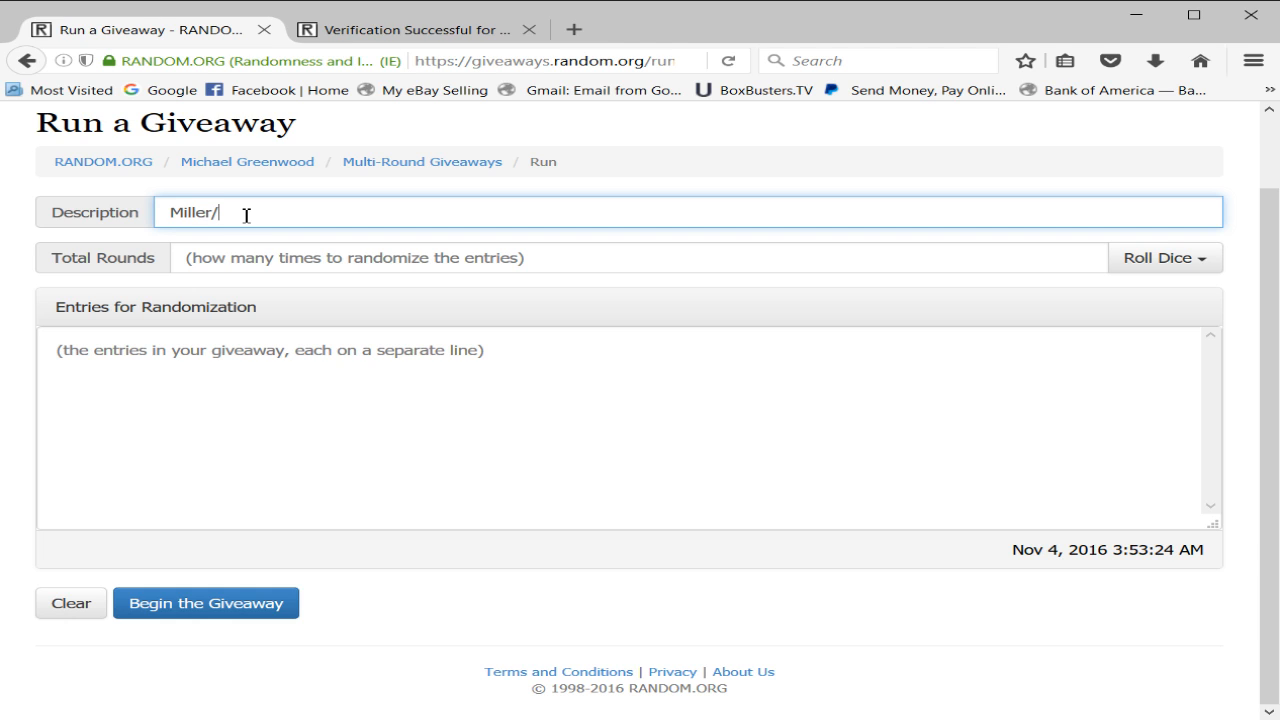
pyautogui.write('Elliot')
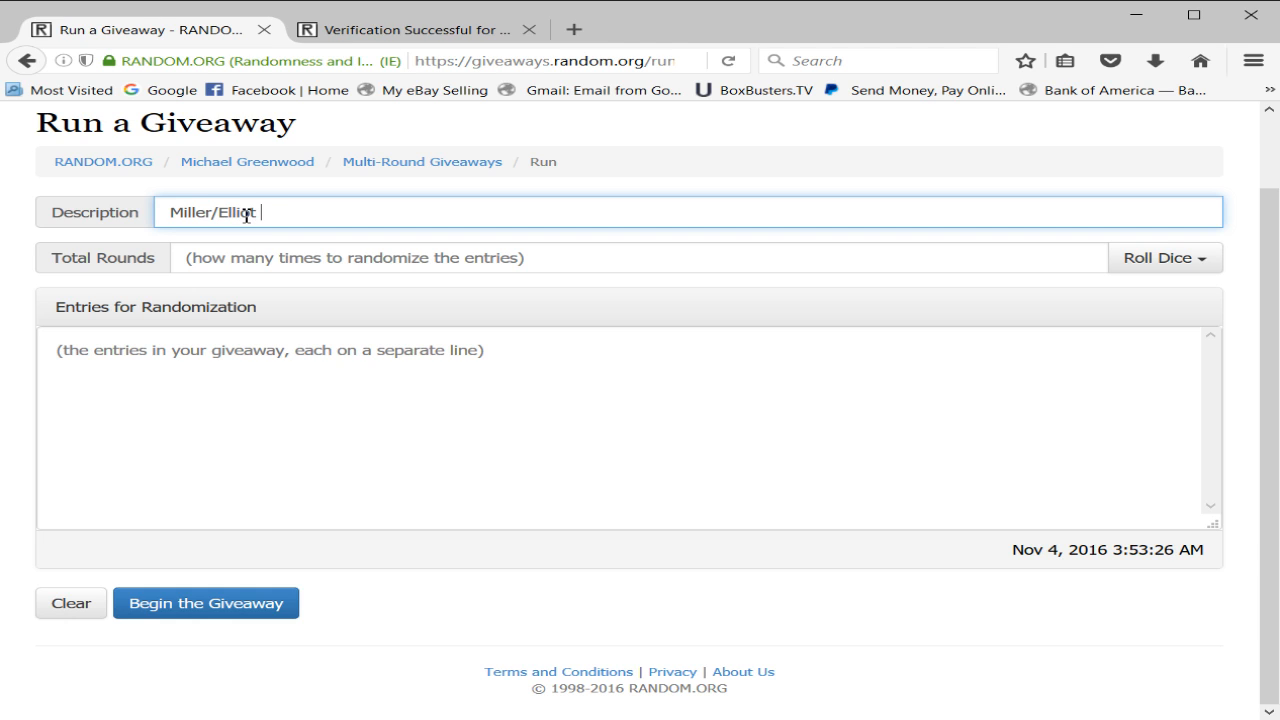
pyautogui.write('Dual')
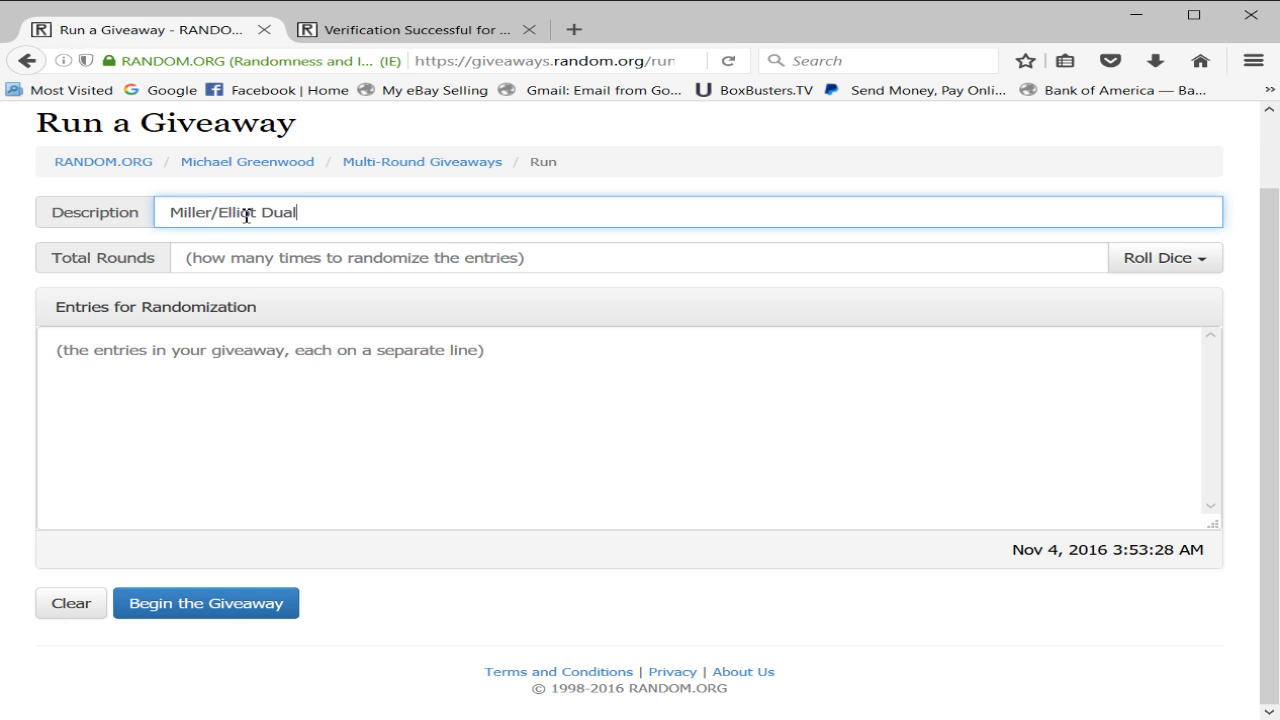
pyautogui.write('Pr')
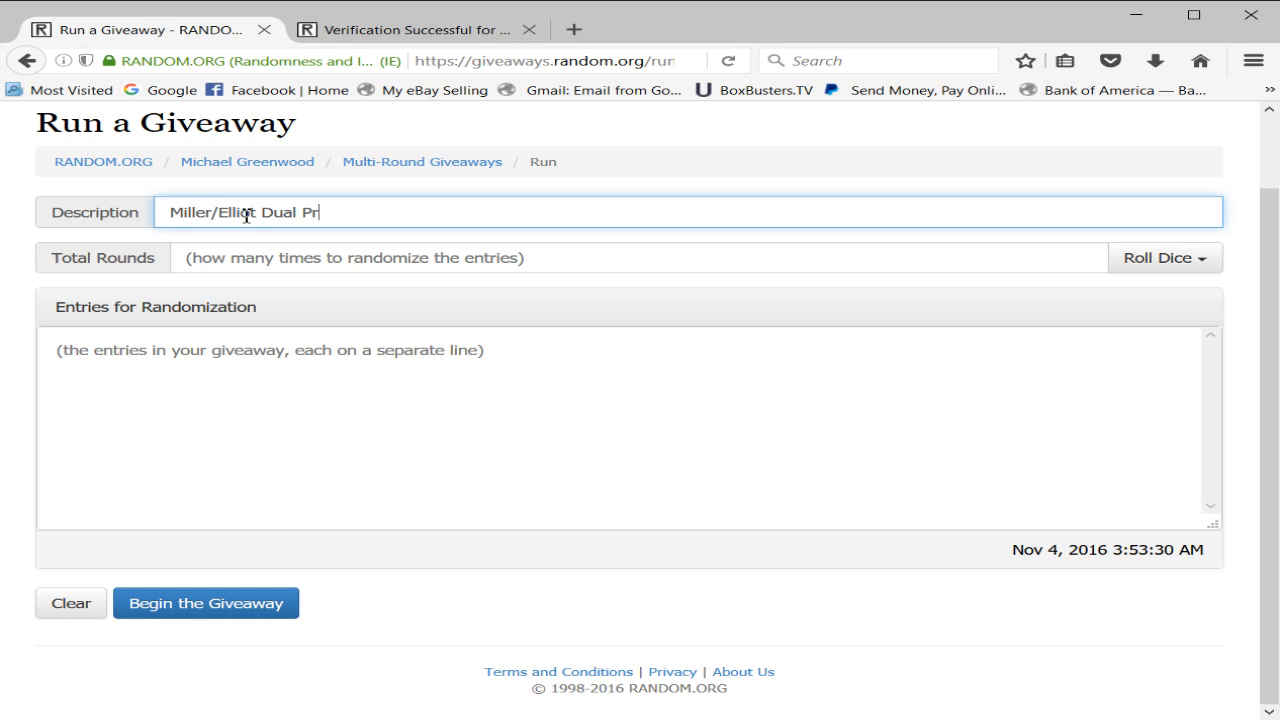
pyautogui.write('izm')
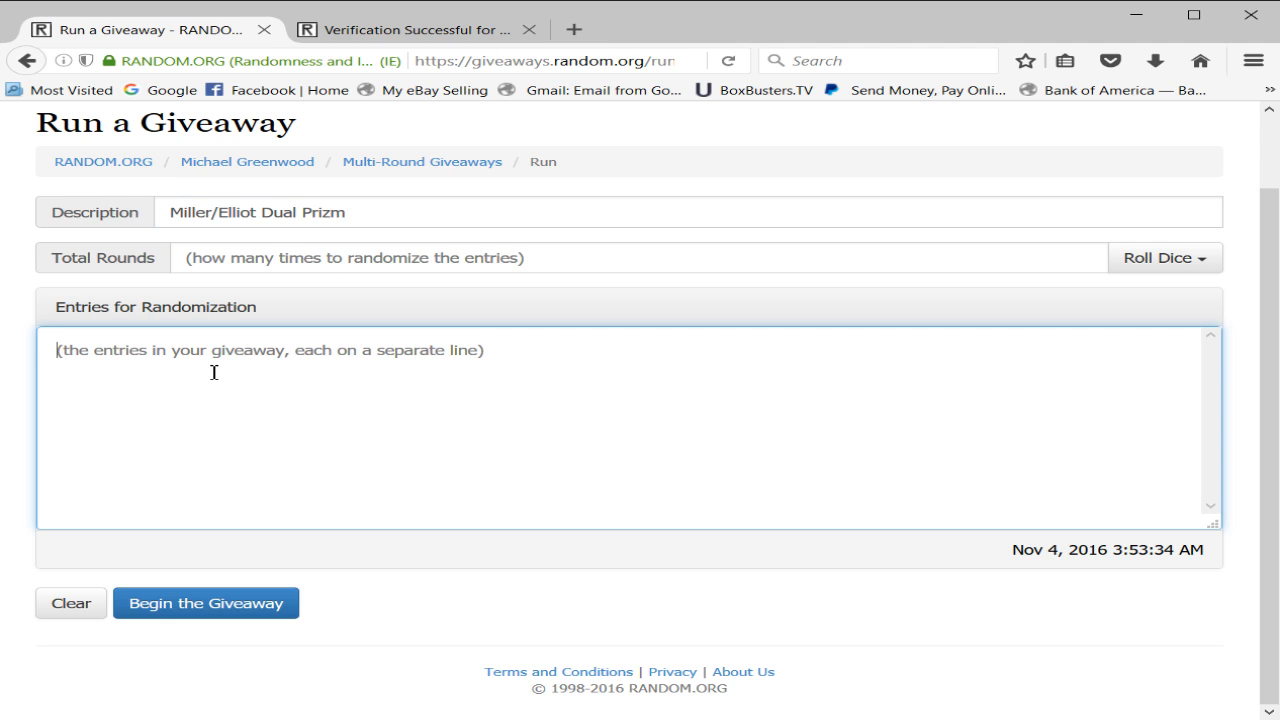
# Step: List Texans and Cowboys as the first two entries, correcting 'Cowboy' to 'Cowboys'
pyautogui.write('Texans')
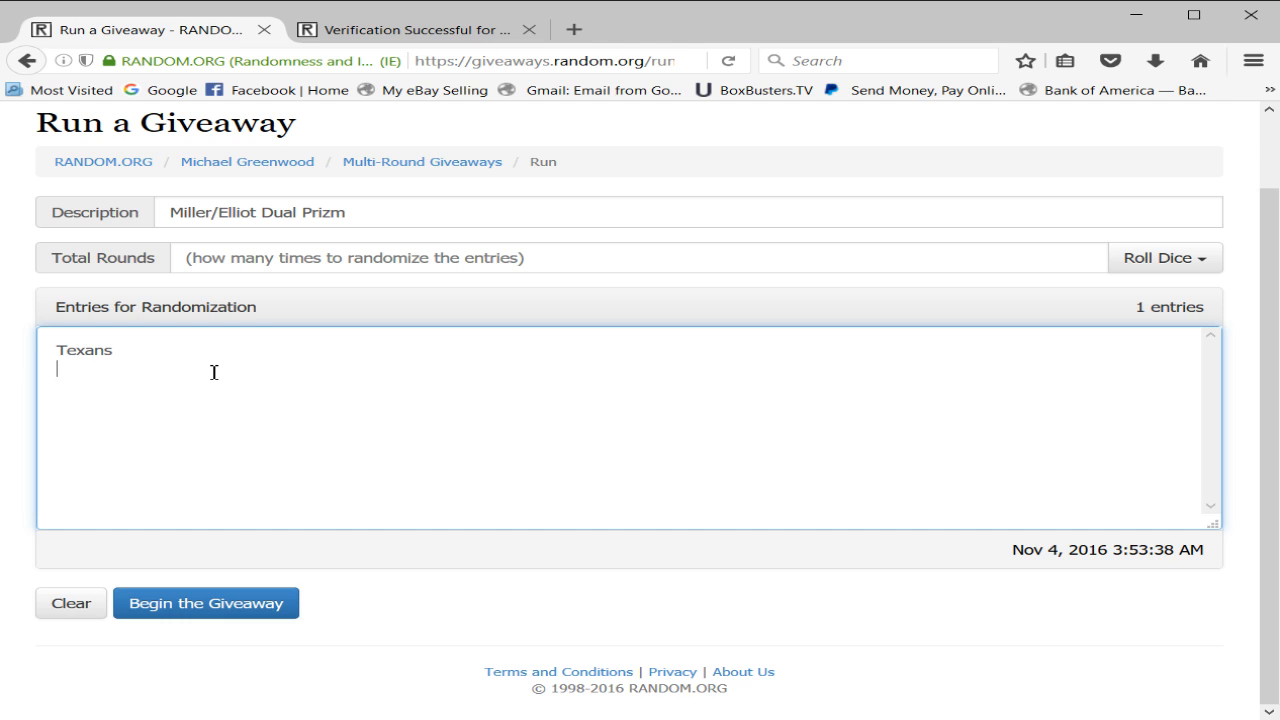
pyautogui.write('Co')
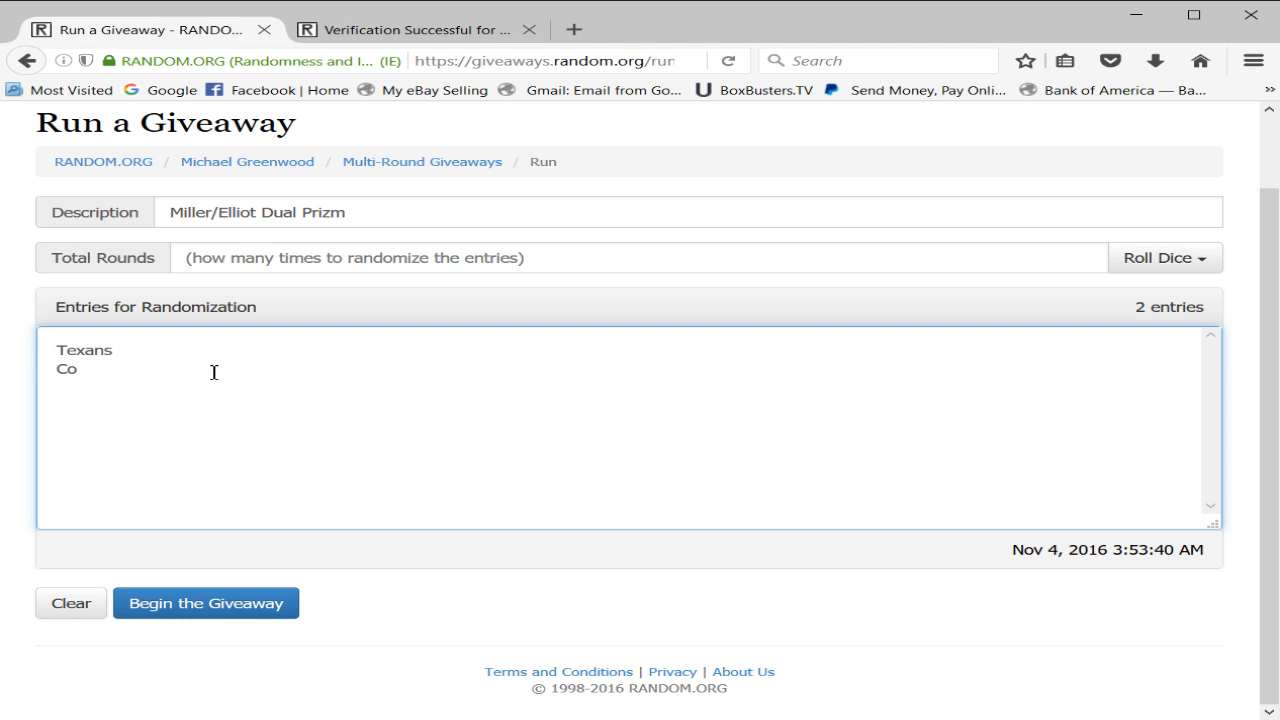
pyautogui.write('wboy')
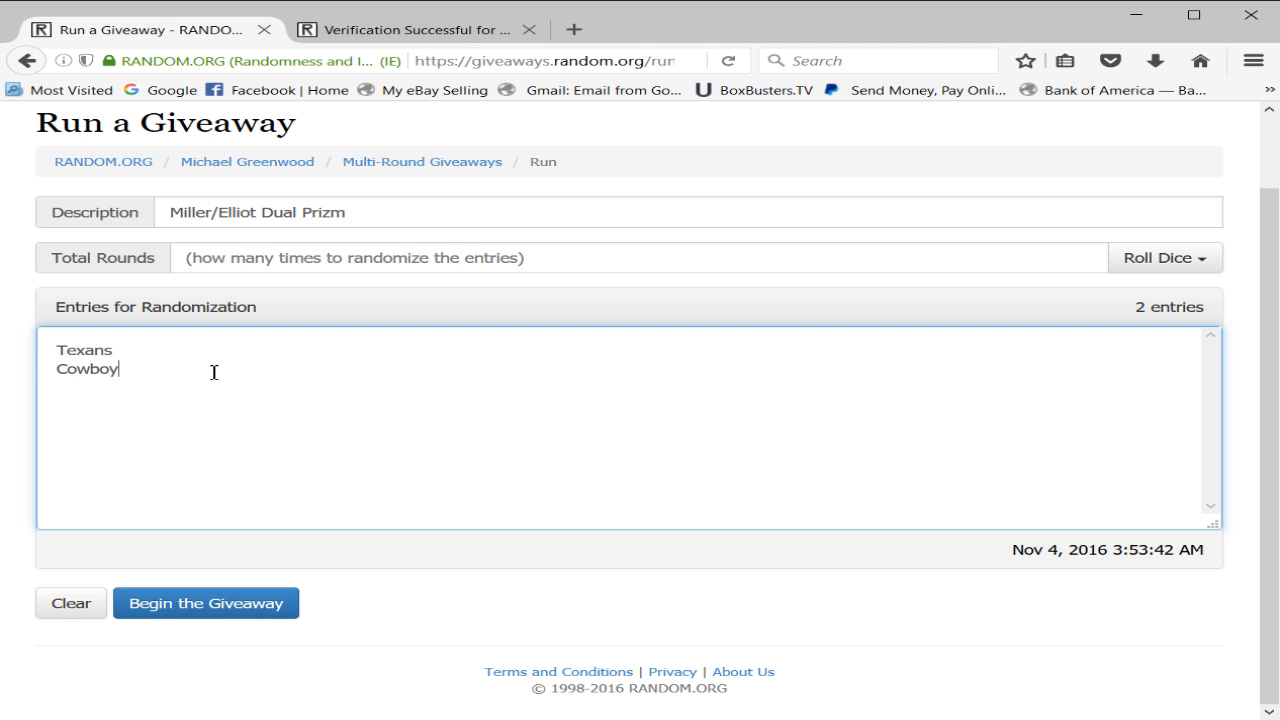
pyautogui.doubleClick(86, 368)
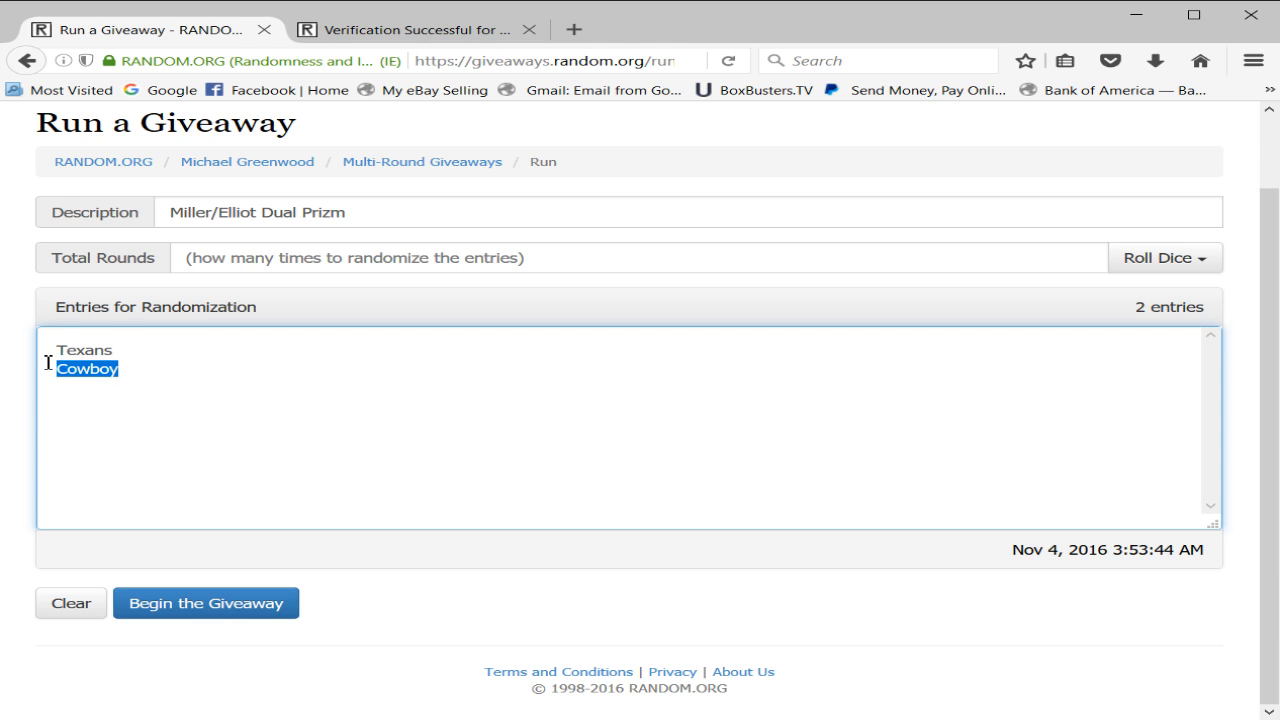
pyautogui.write('s')
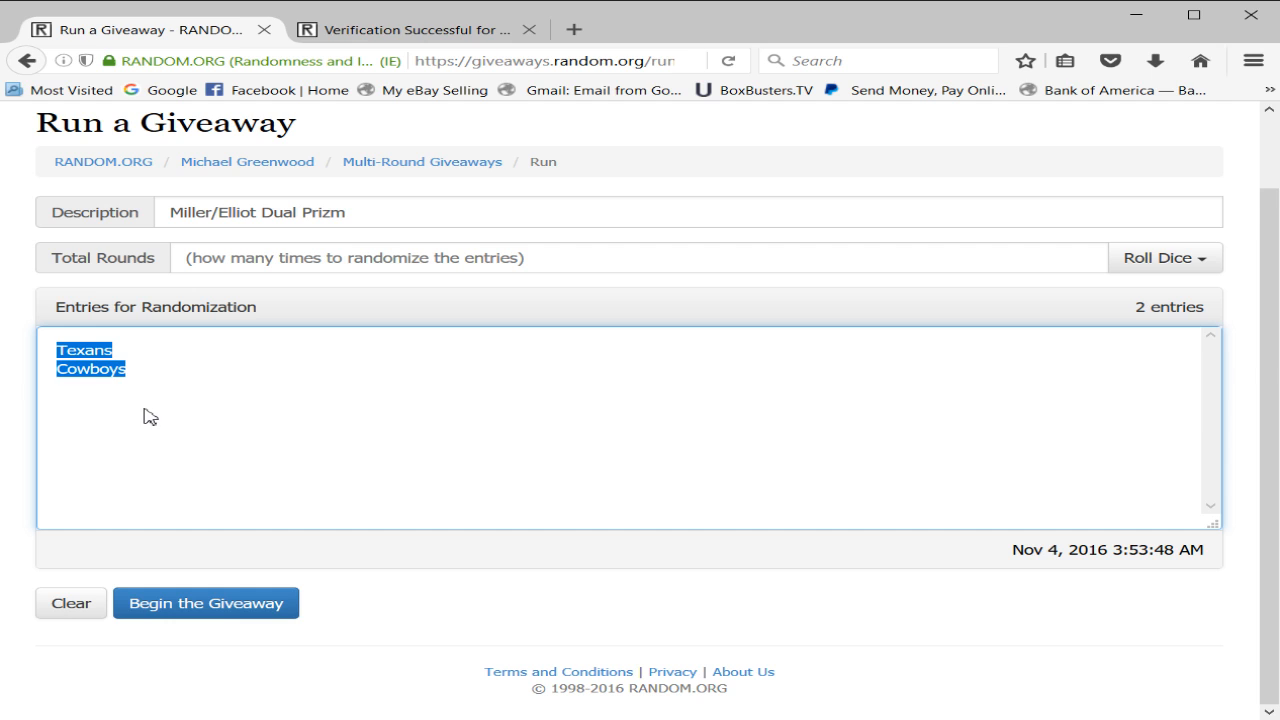
# Step: Repeat the Texans/Cowboys pair until the entry list holds eight alternating entries
pyautogui.click(128, 368)
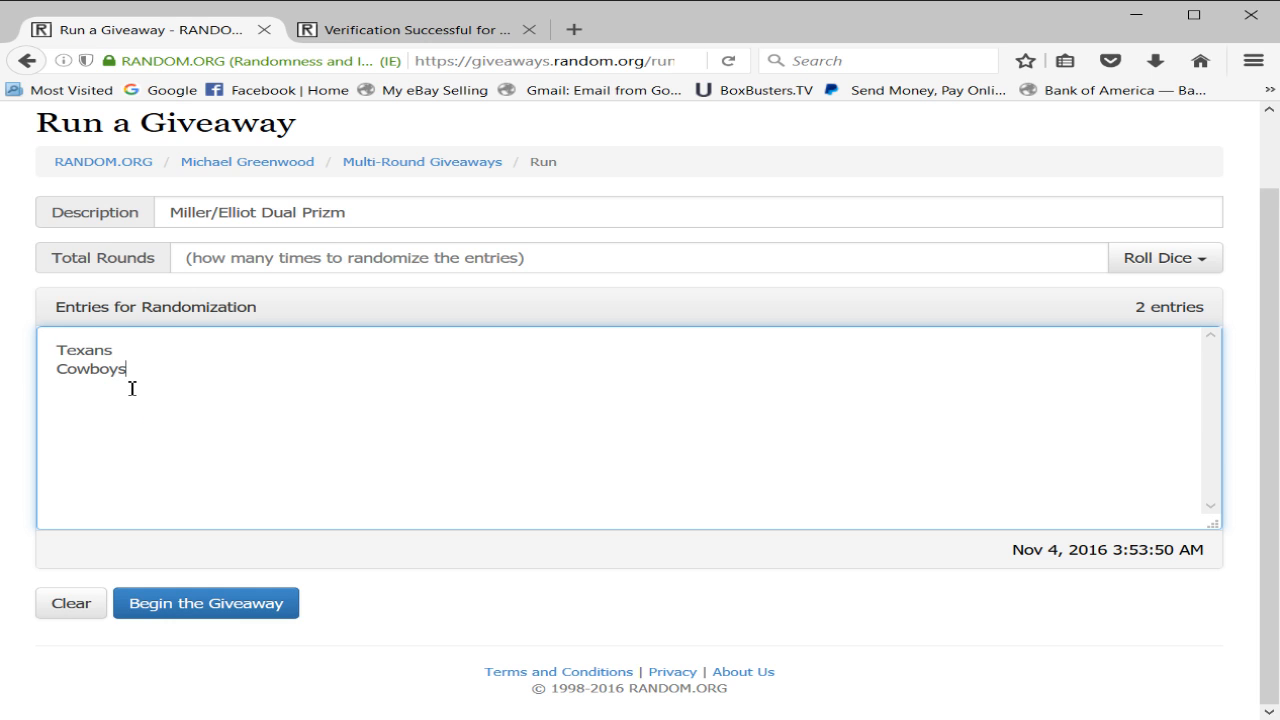
pyautogui.write('Texans')
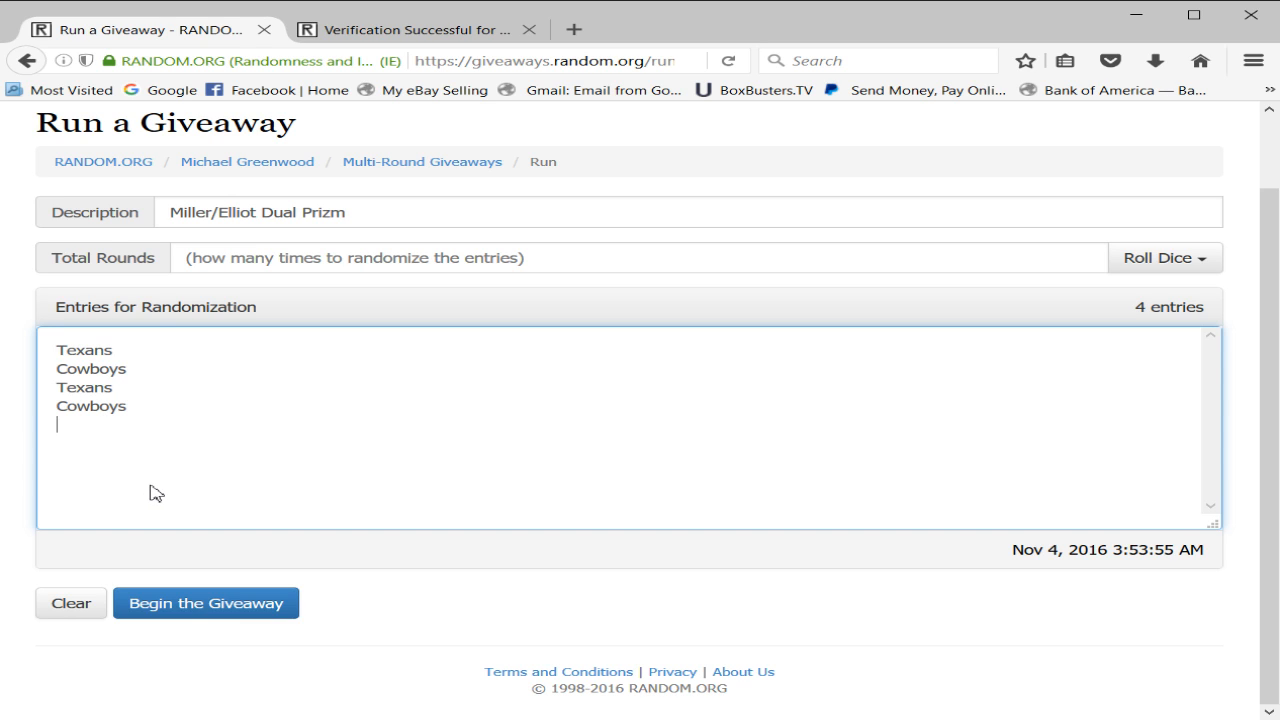
pyautogui.write('Texans')
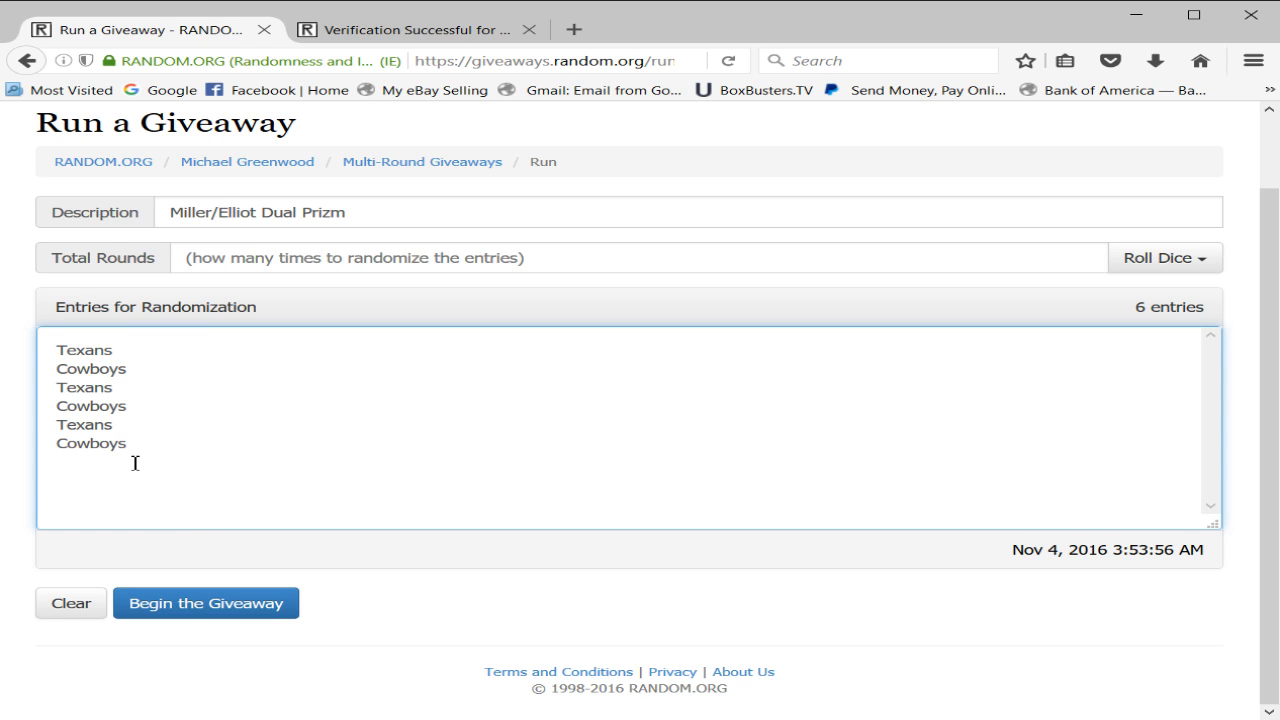
pyautogui.write('Texans')
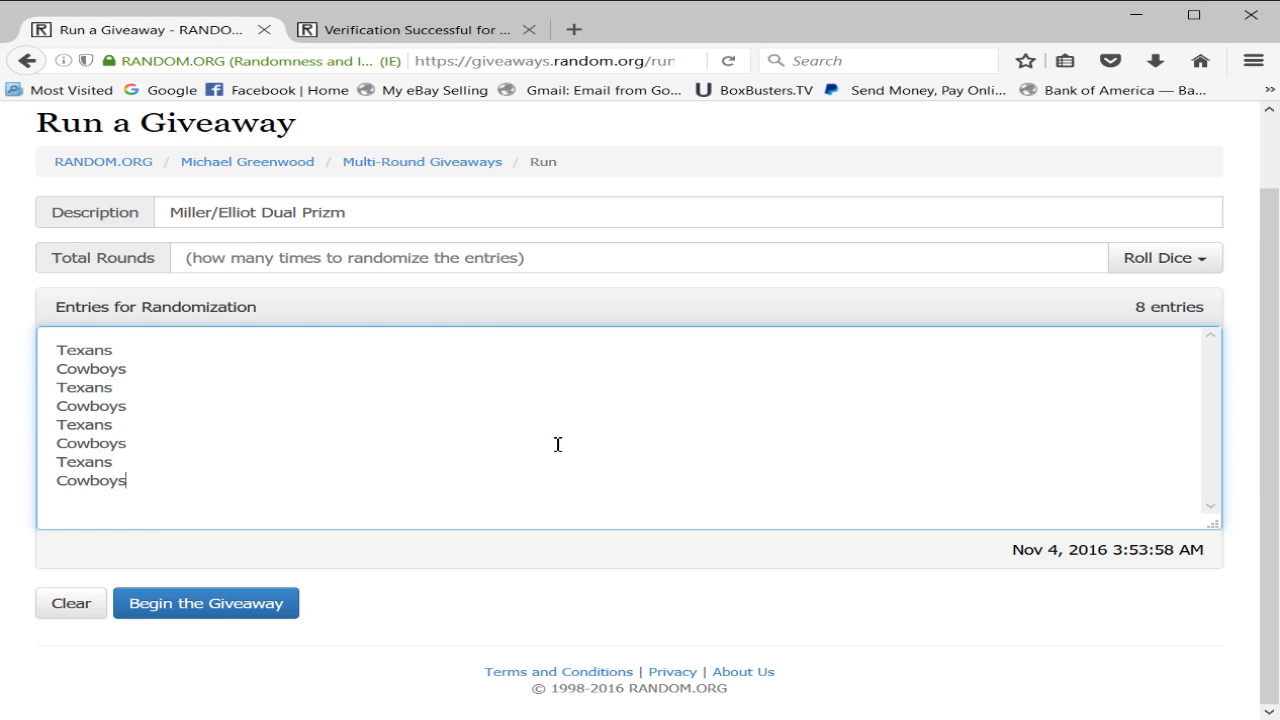
pyautogui.moveTo(388, 410)
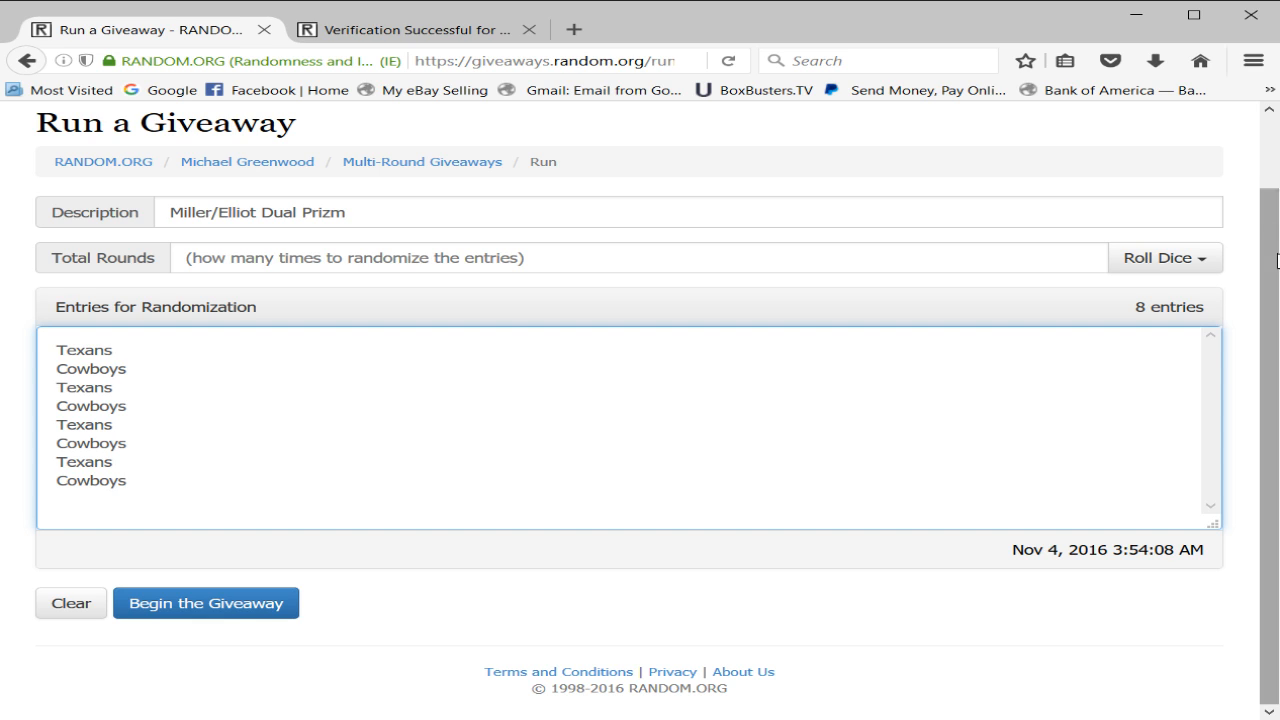
# Step: Roll 2d6 to set the total rounds to 10 and accept the result
pyautogui.click(1164, 256)
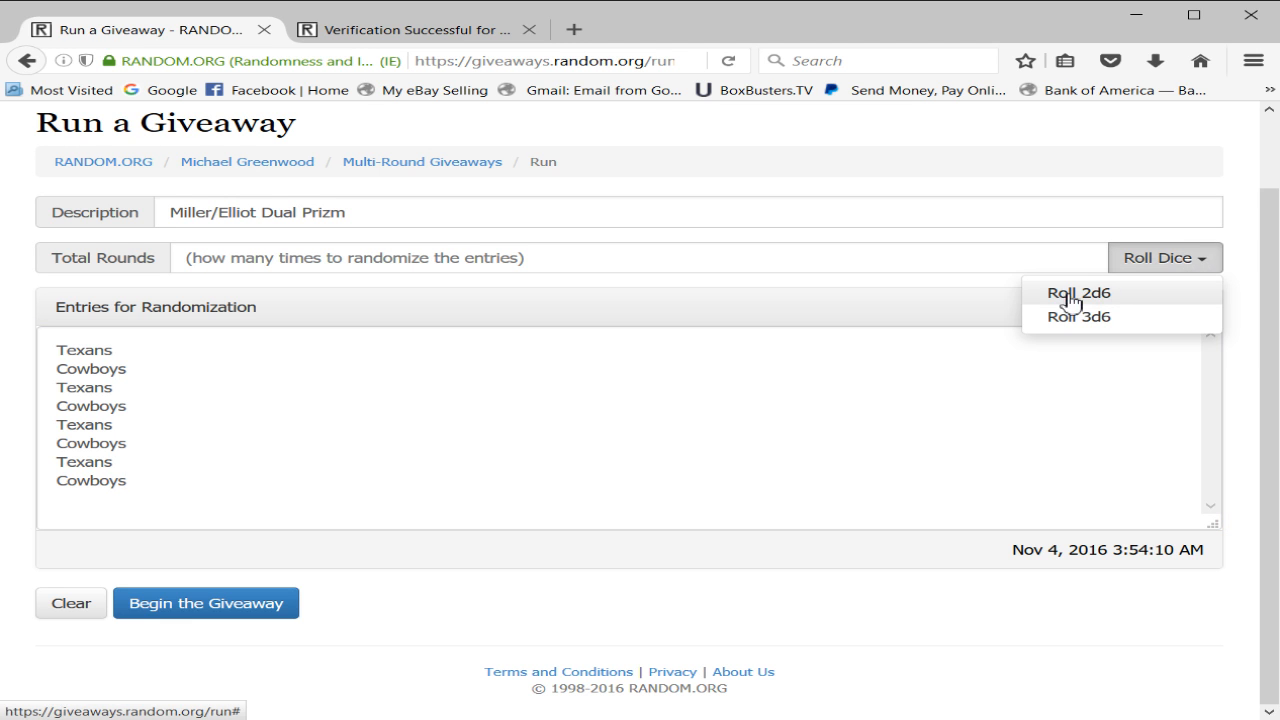
pyautogui.click(1078, 292)
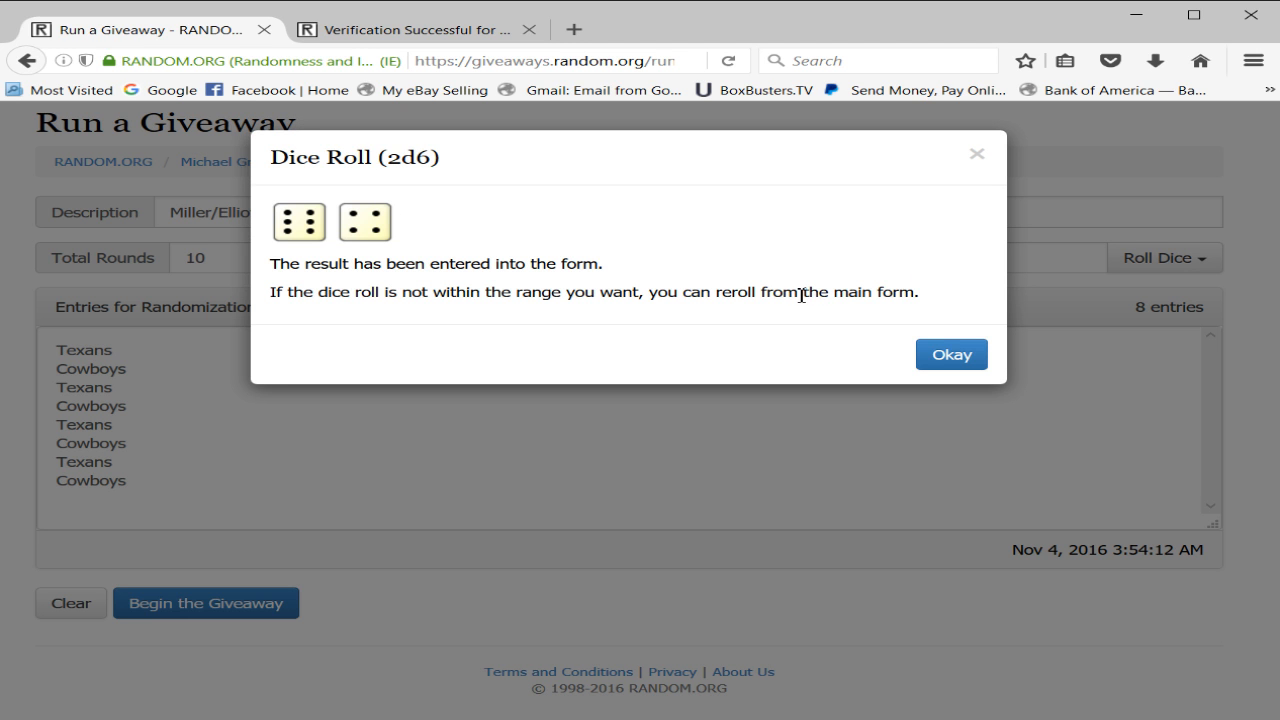
pyautogui.click(952, 354)
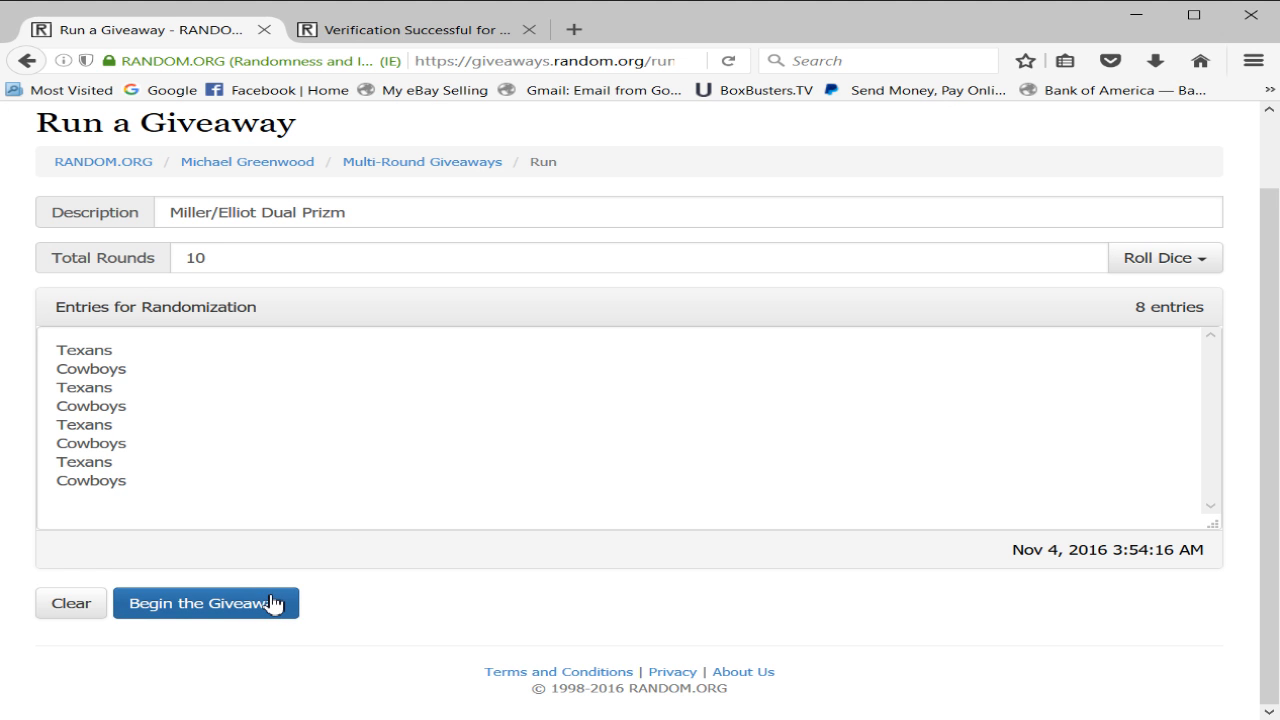
# Step: Begin the giveaway and run rounds through the final round until it shows Completed
pyautogui.click(206, 602)
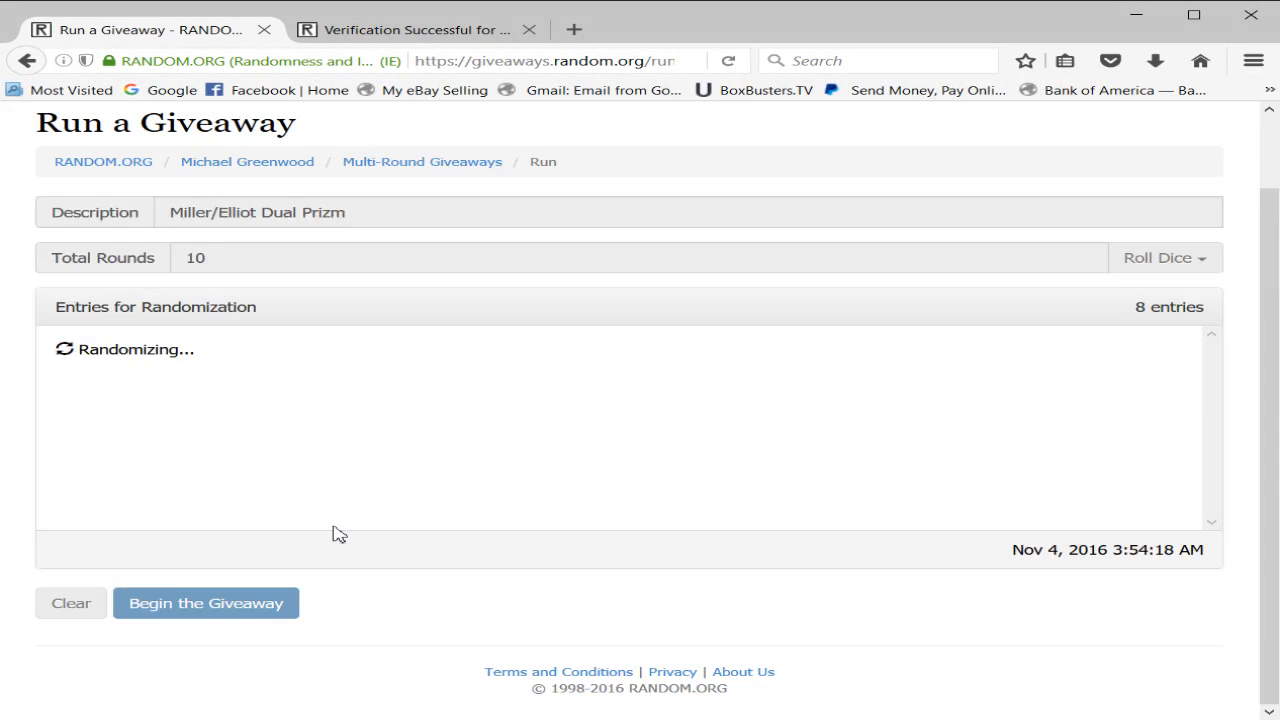
pyautogui.click(204, 602)
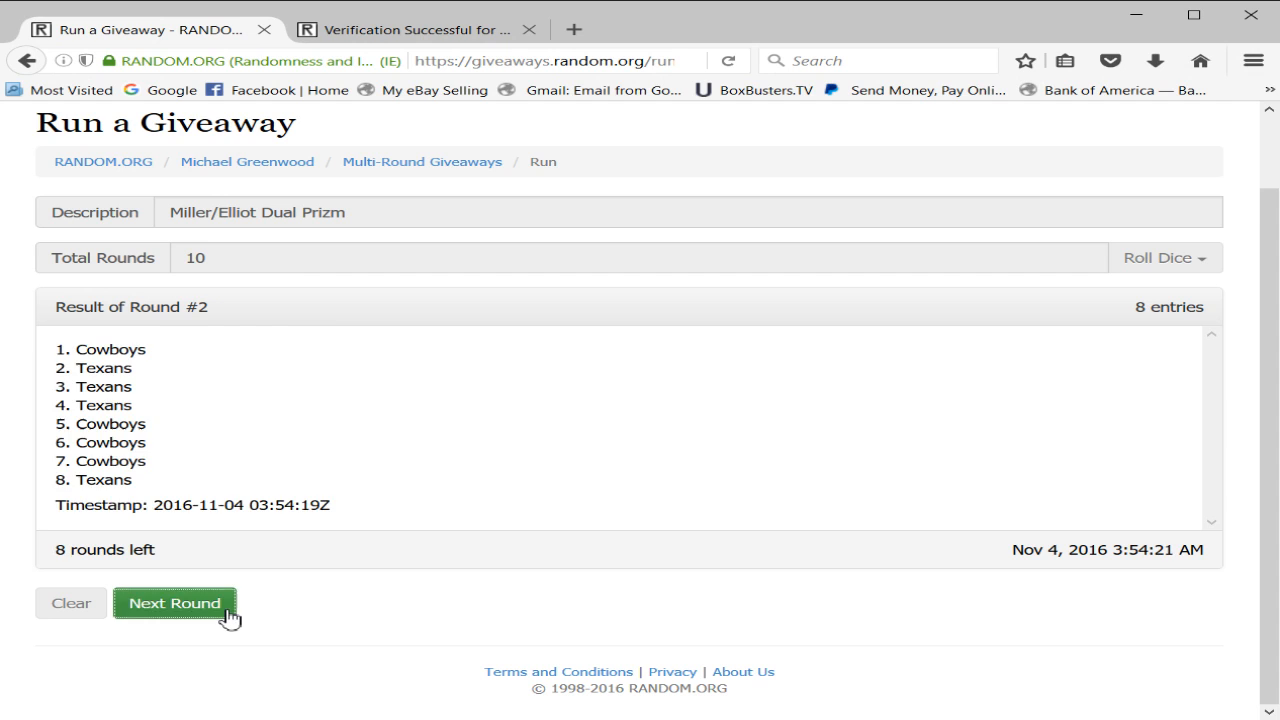
pyautogui.click(176, 604)
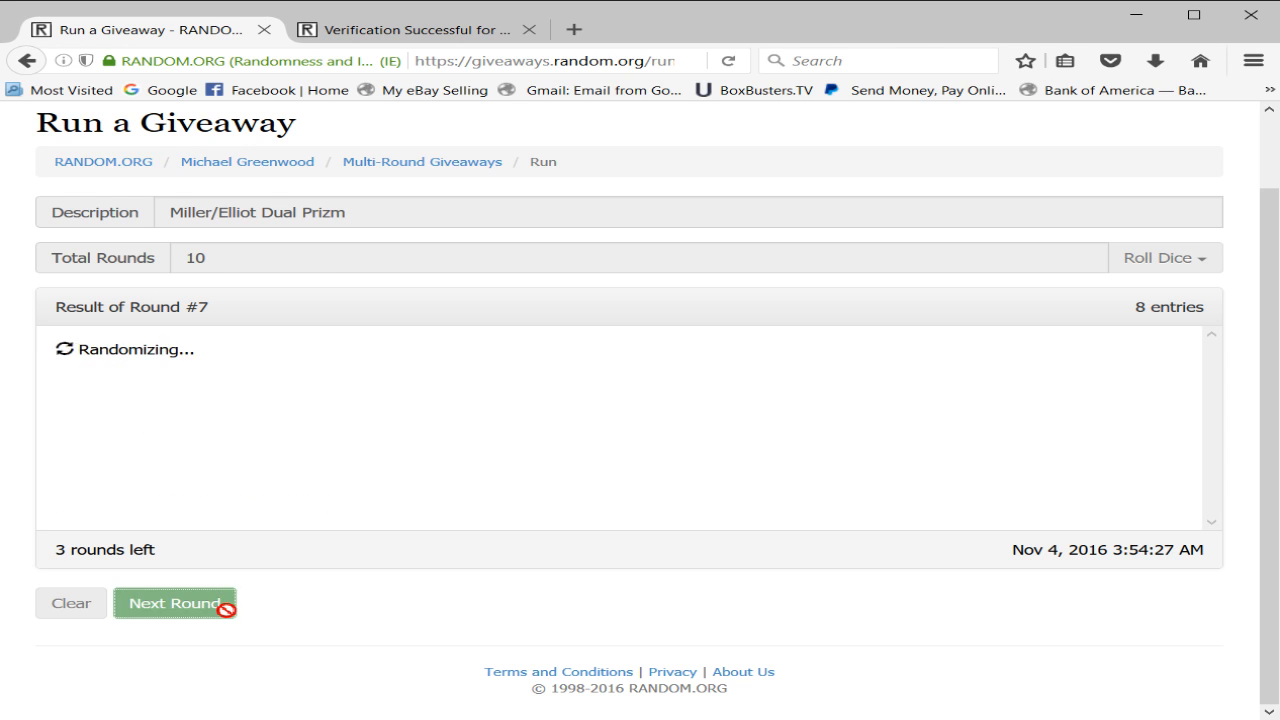
pyautogui.click(176, 604)
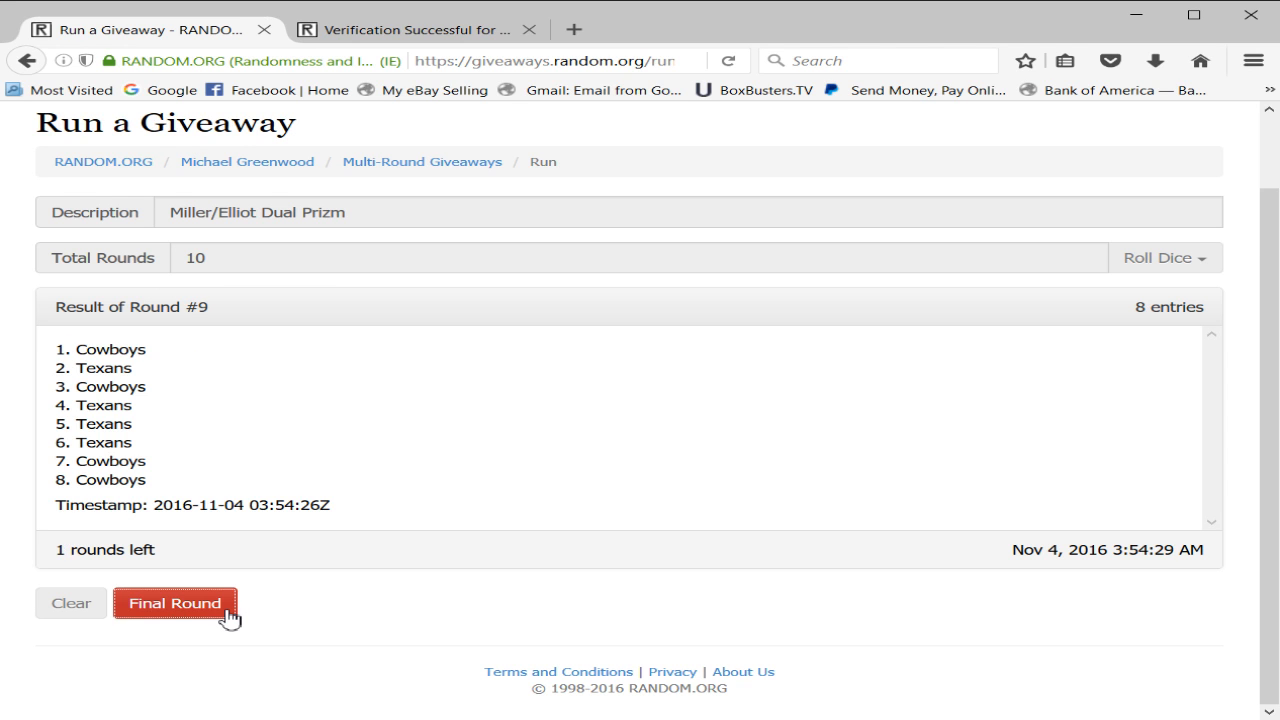
pyautogui.click(176, 604)
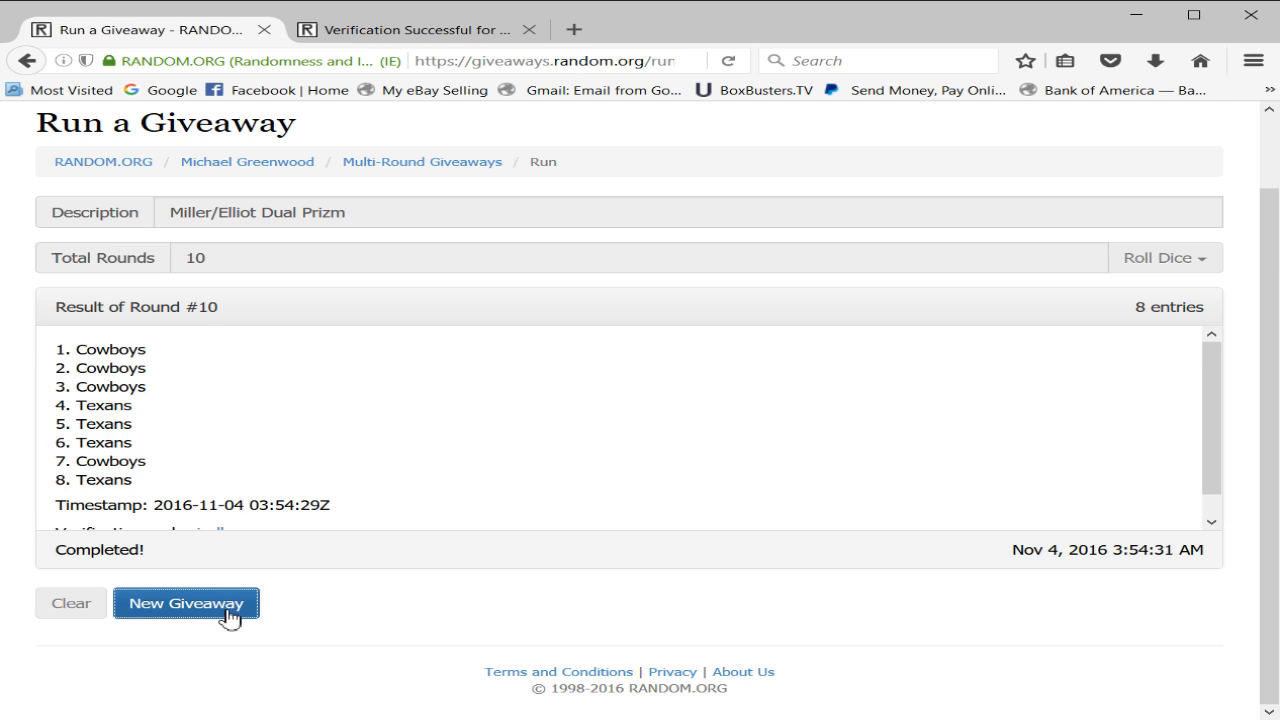